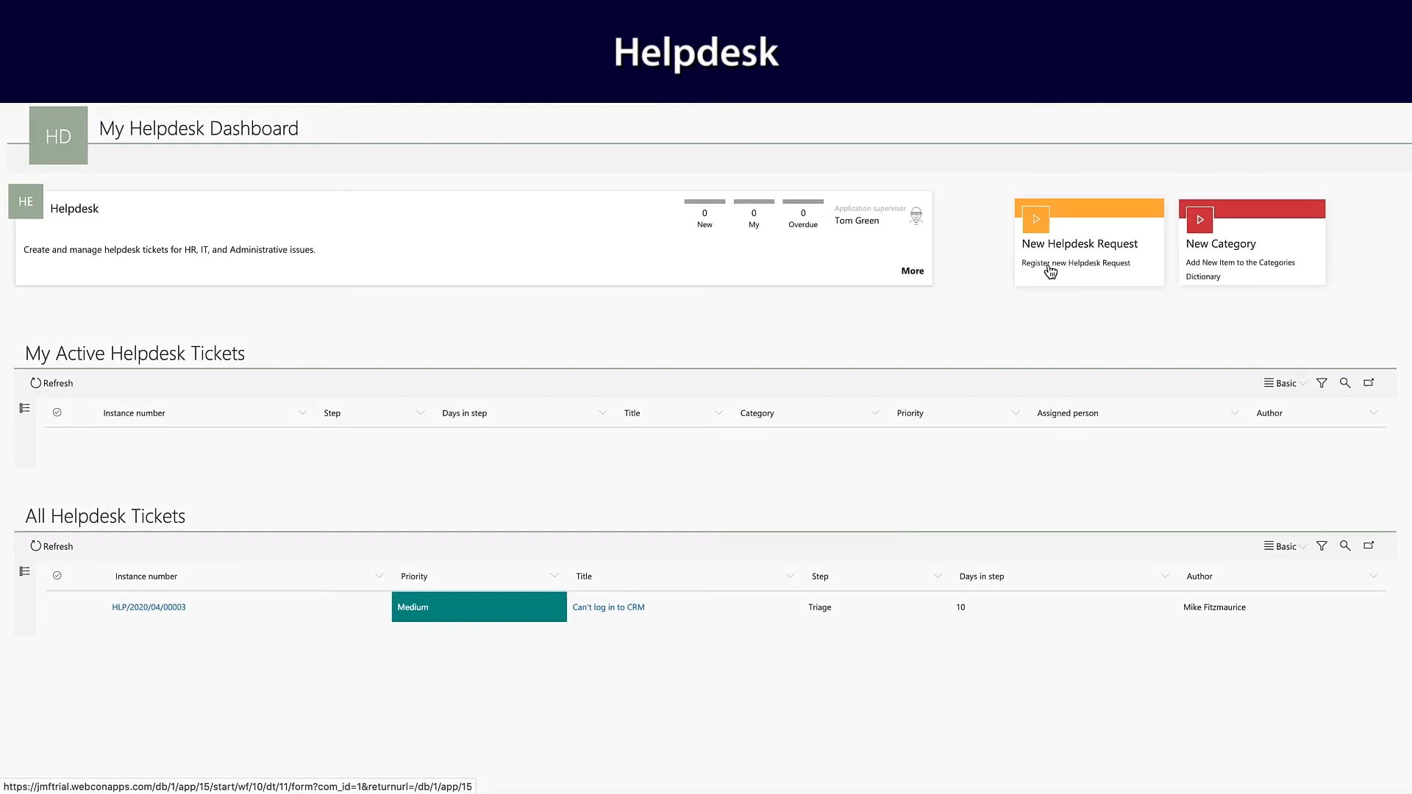
Create a new helpdesk request titled 'Monitor resolution is fuzzy'.
click(1079, 243)
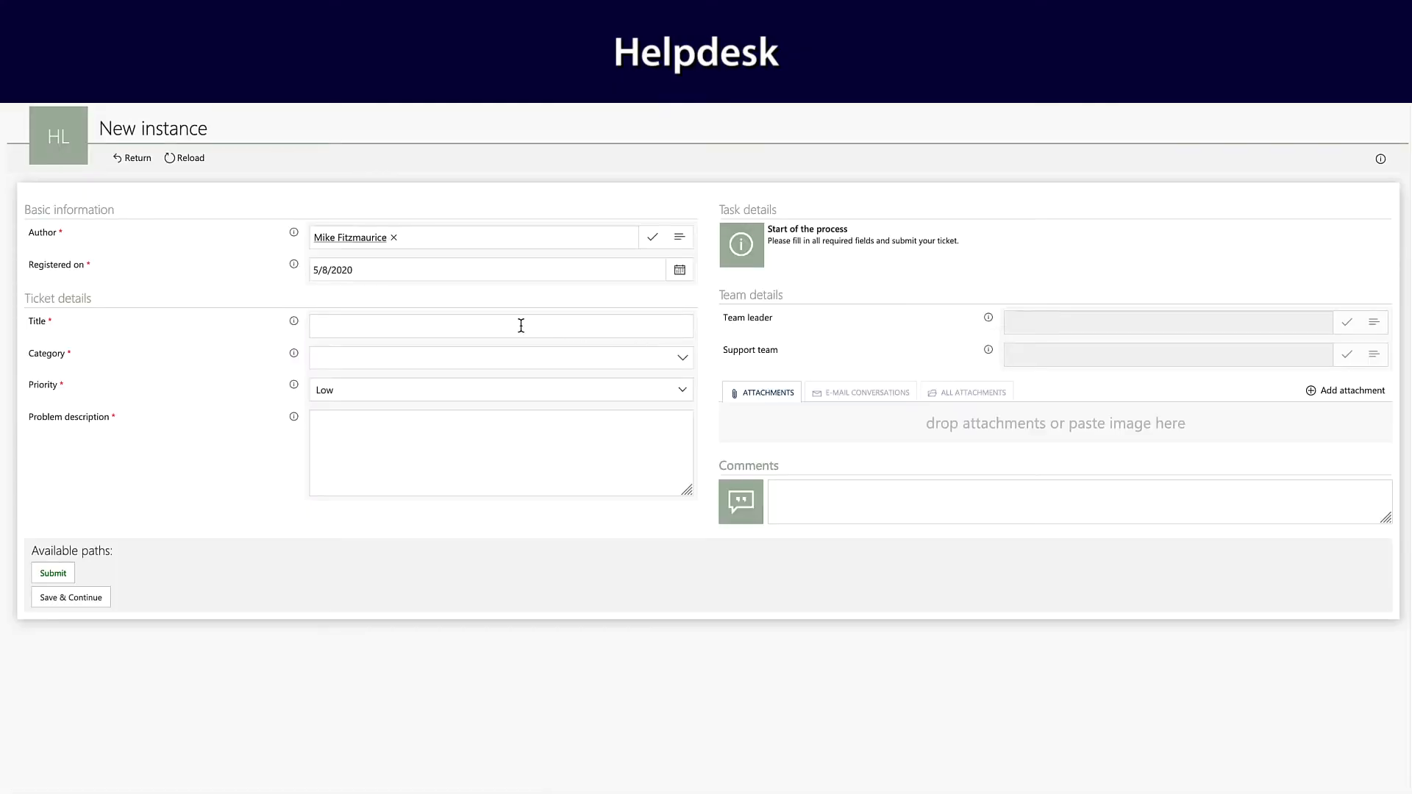
text(M)
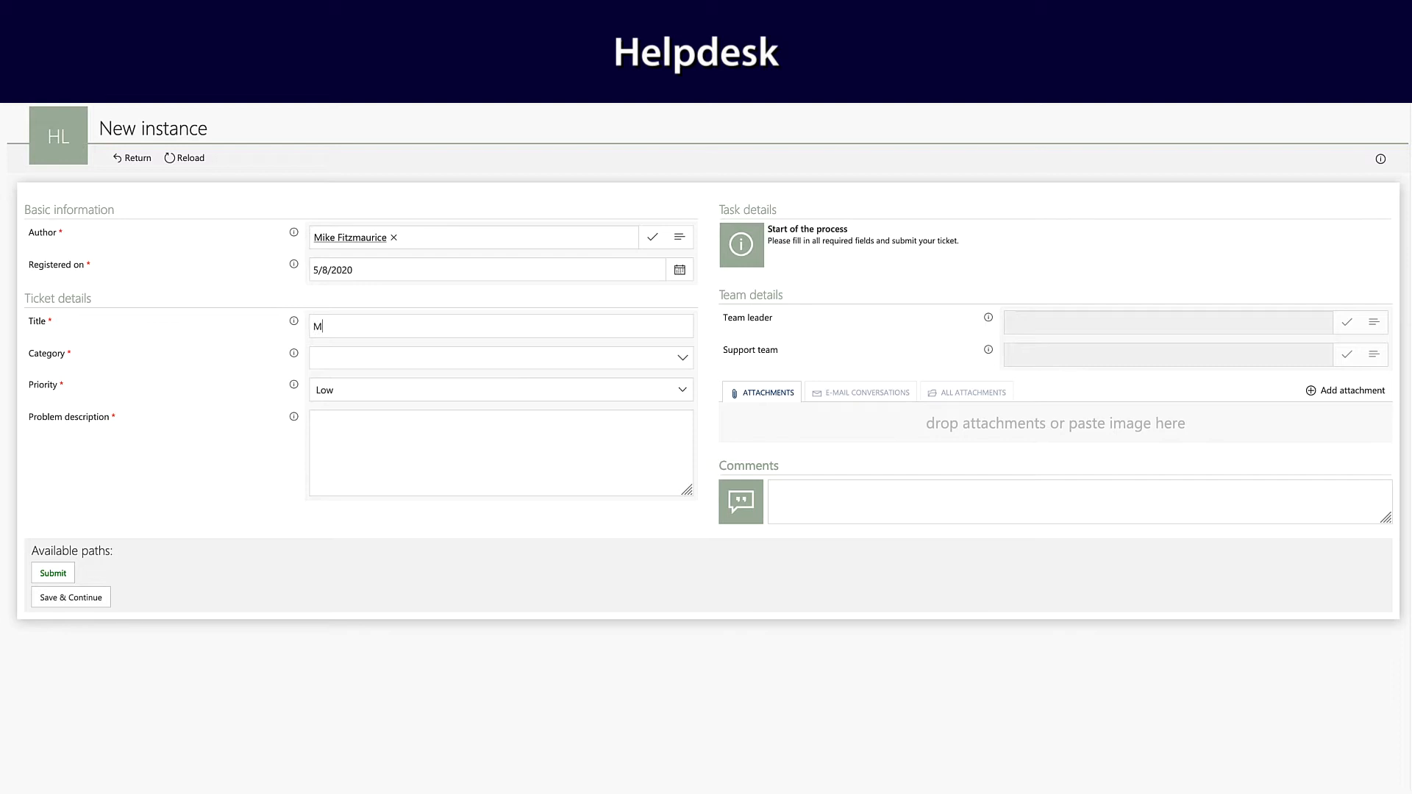
text(onit)
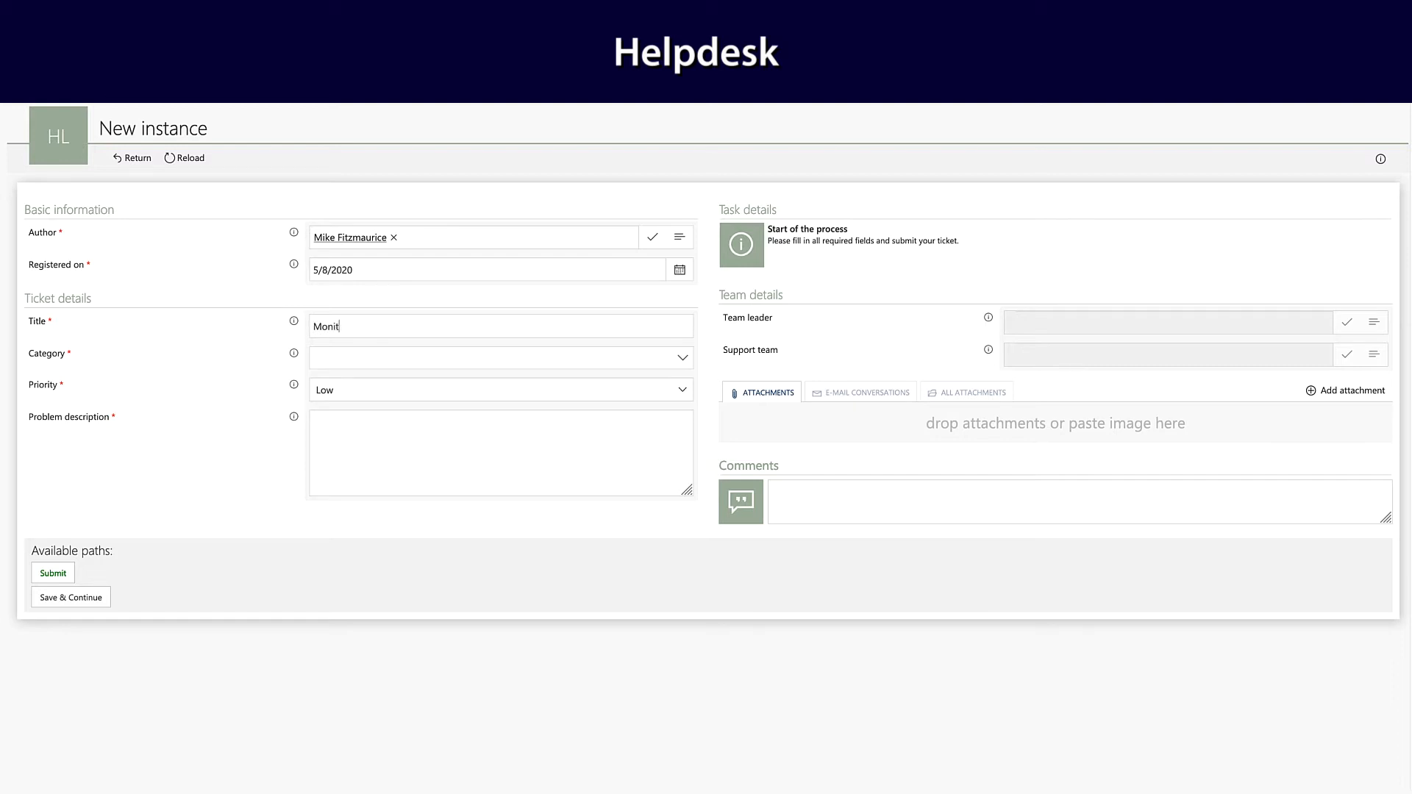
text(or resolution)
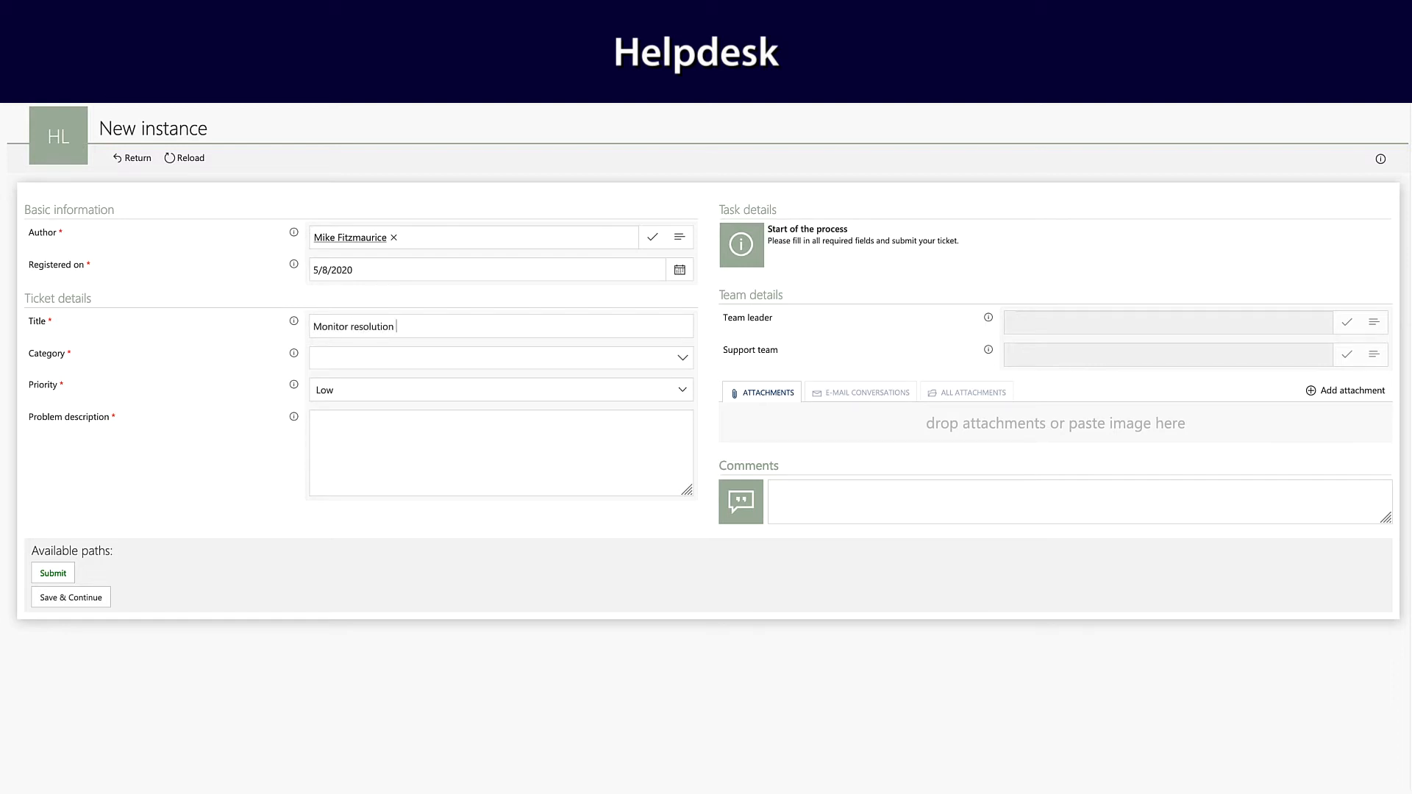
text(is fuzzy)
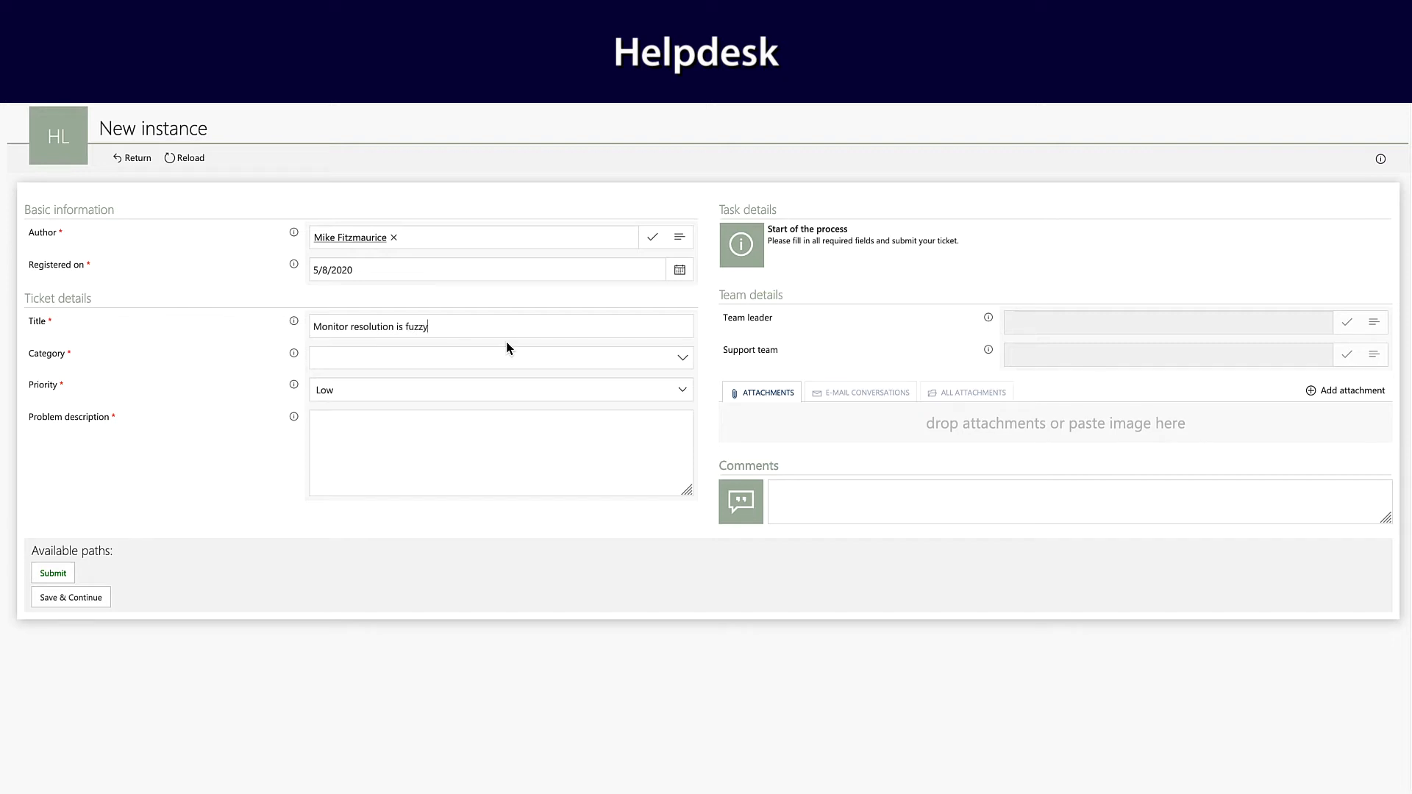
Set the ticket category to Hardware and priority to Medium.
click(501, 357)
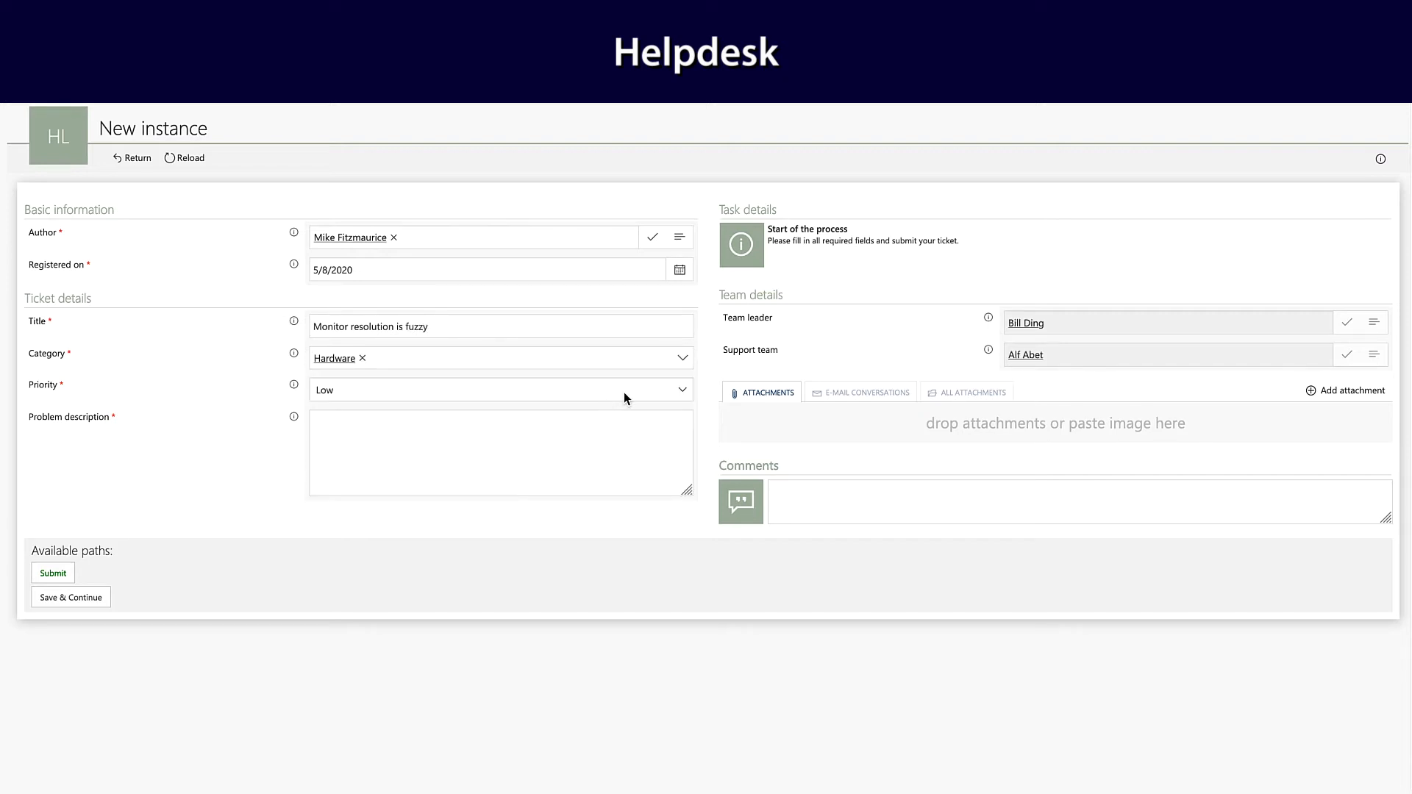
click(501, 390)
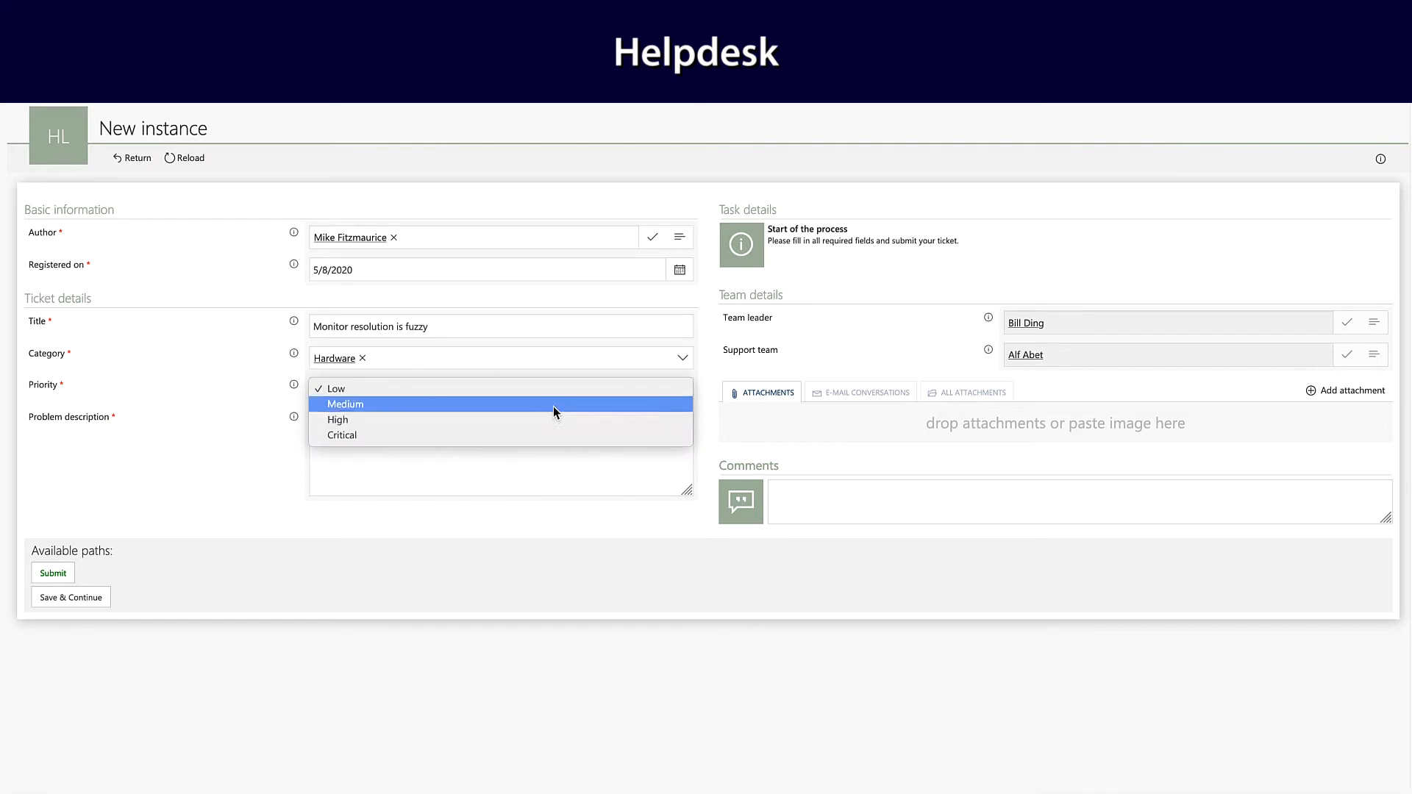
click(345, 404)
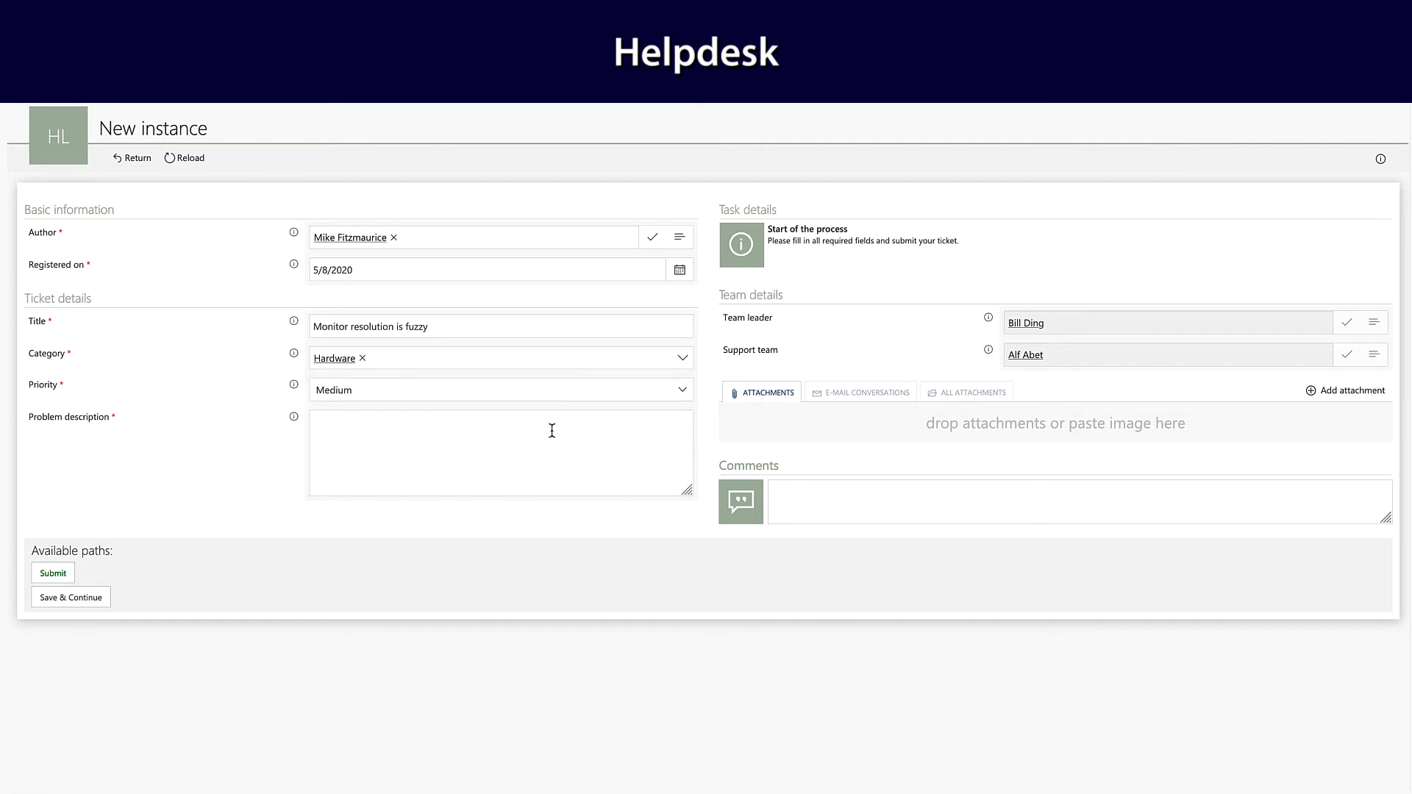
Describe the problem as 'It's like everything is out of focus.' and submit the ticket.
text(It)
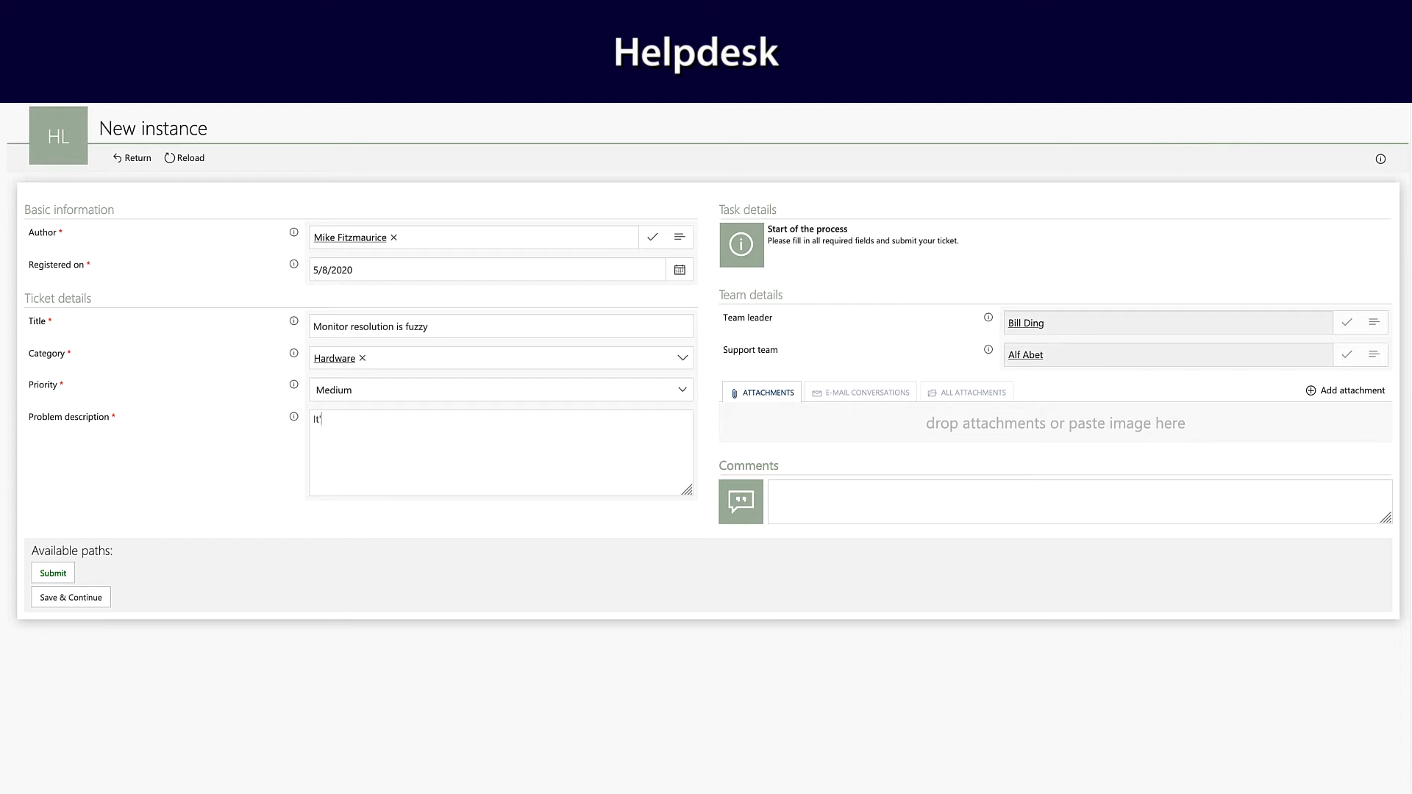
text('s like everythi)
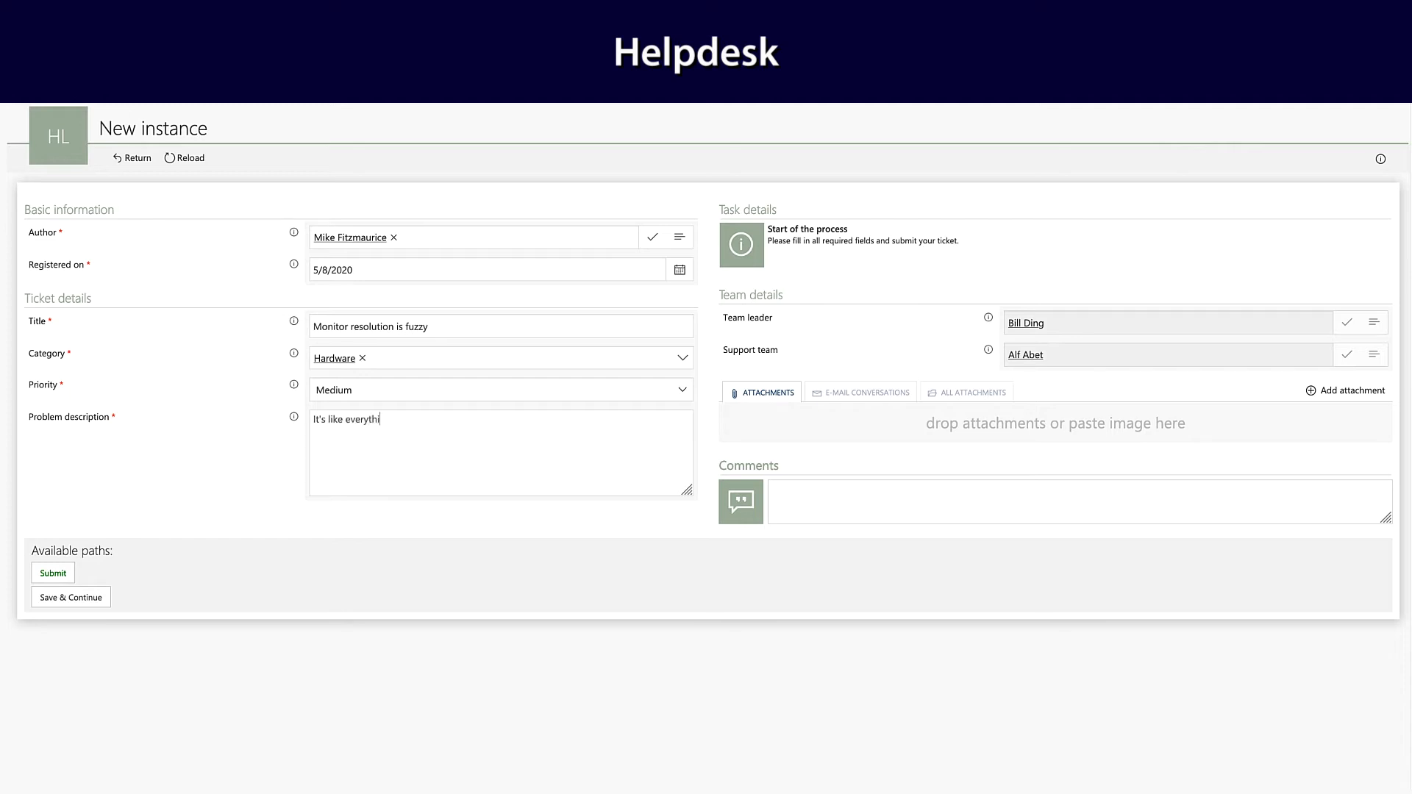
text(ing is out of foc)
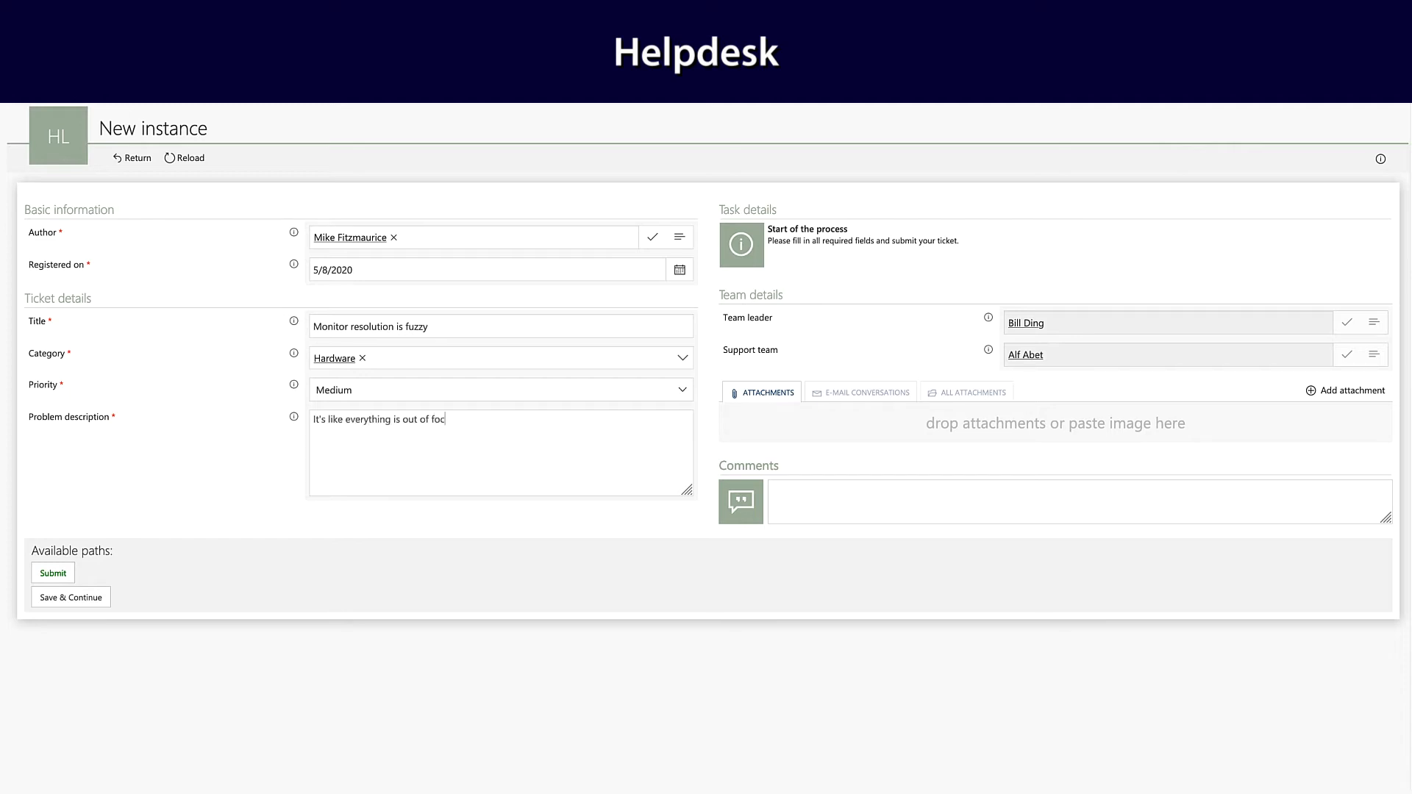
text(us.)
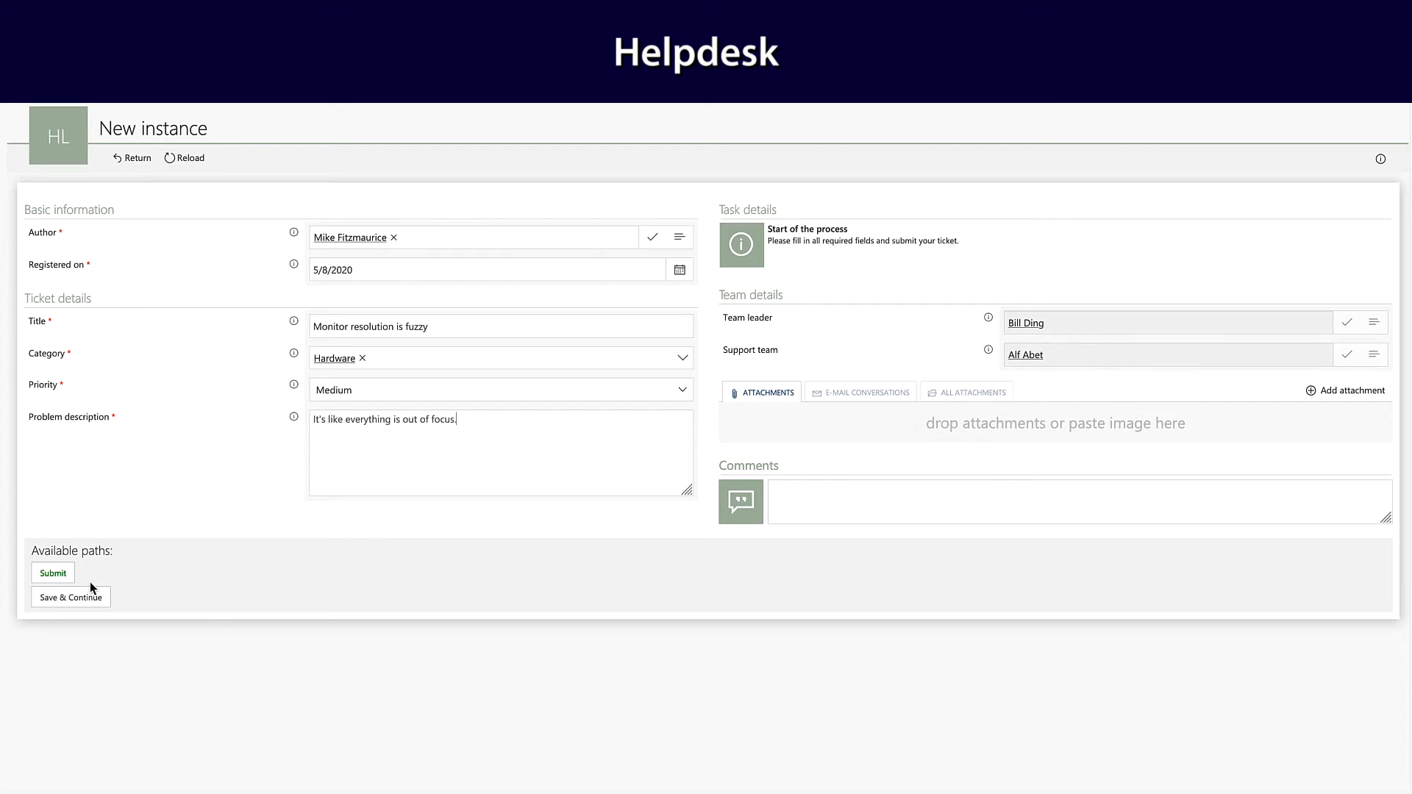
click(52, 573)
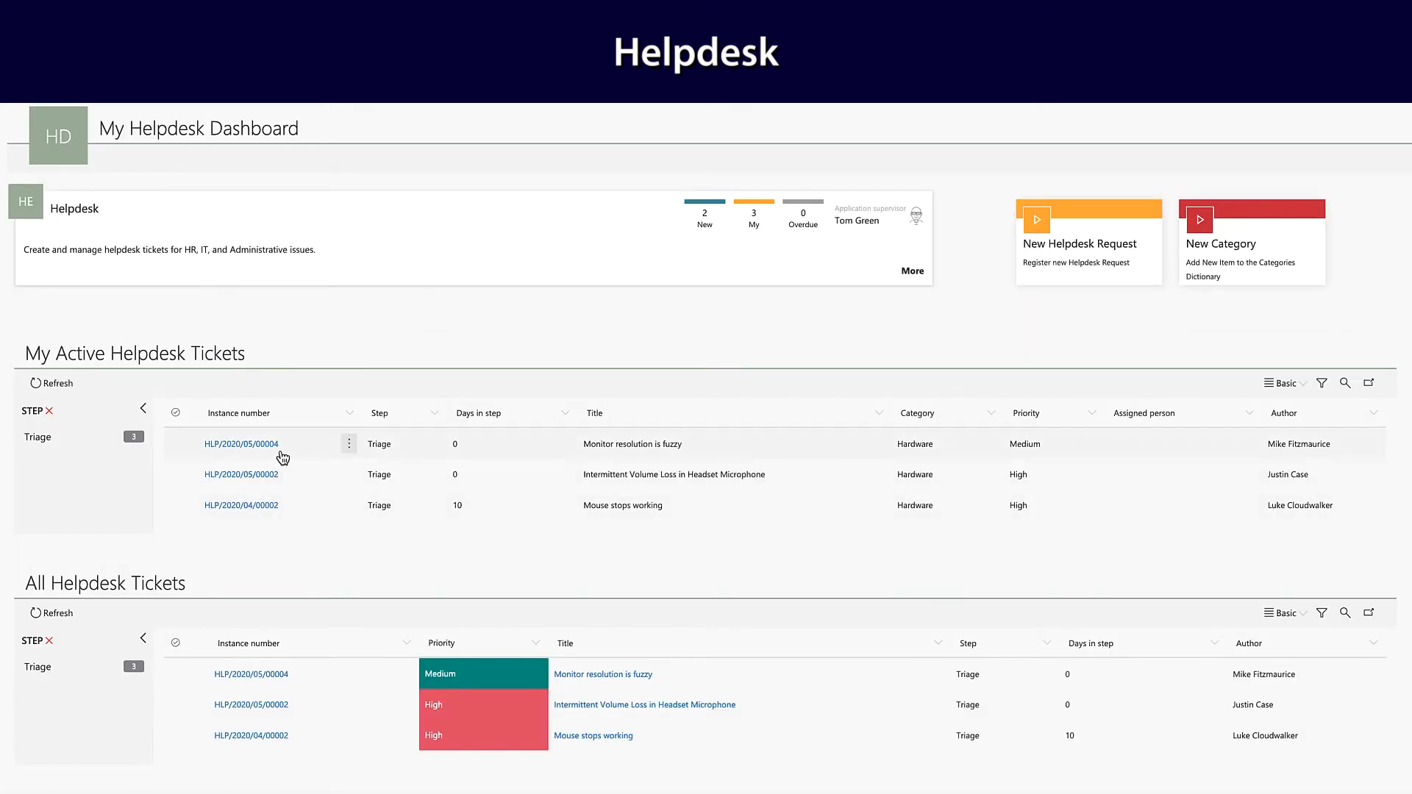
Assign ticket HLP/2020/05/00004 to Alf Abet as assigned person and recipient.
click(241, 444)
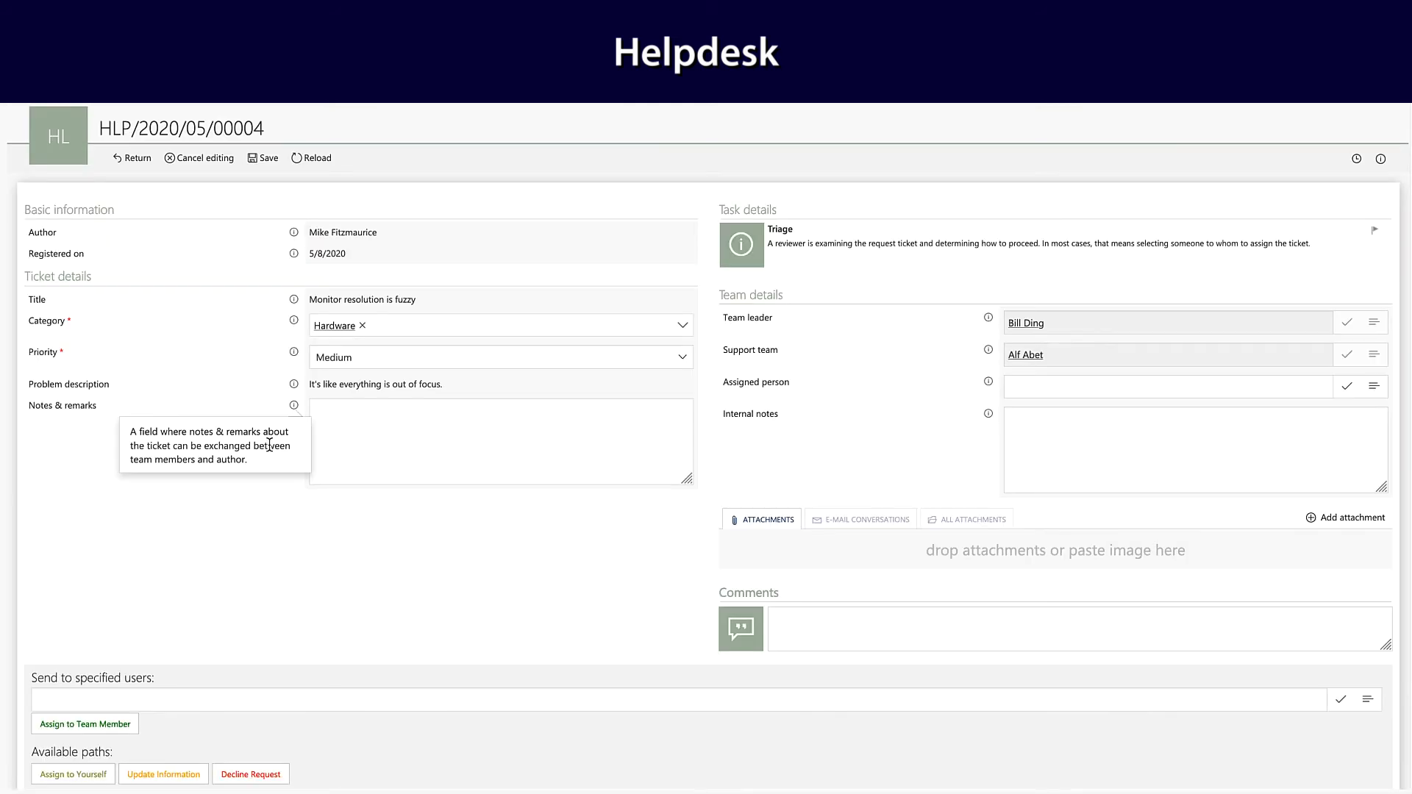
mouse_move(1130, 330)
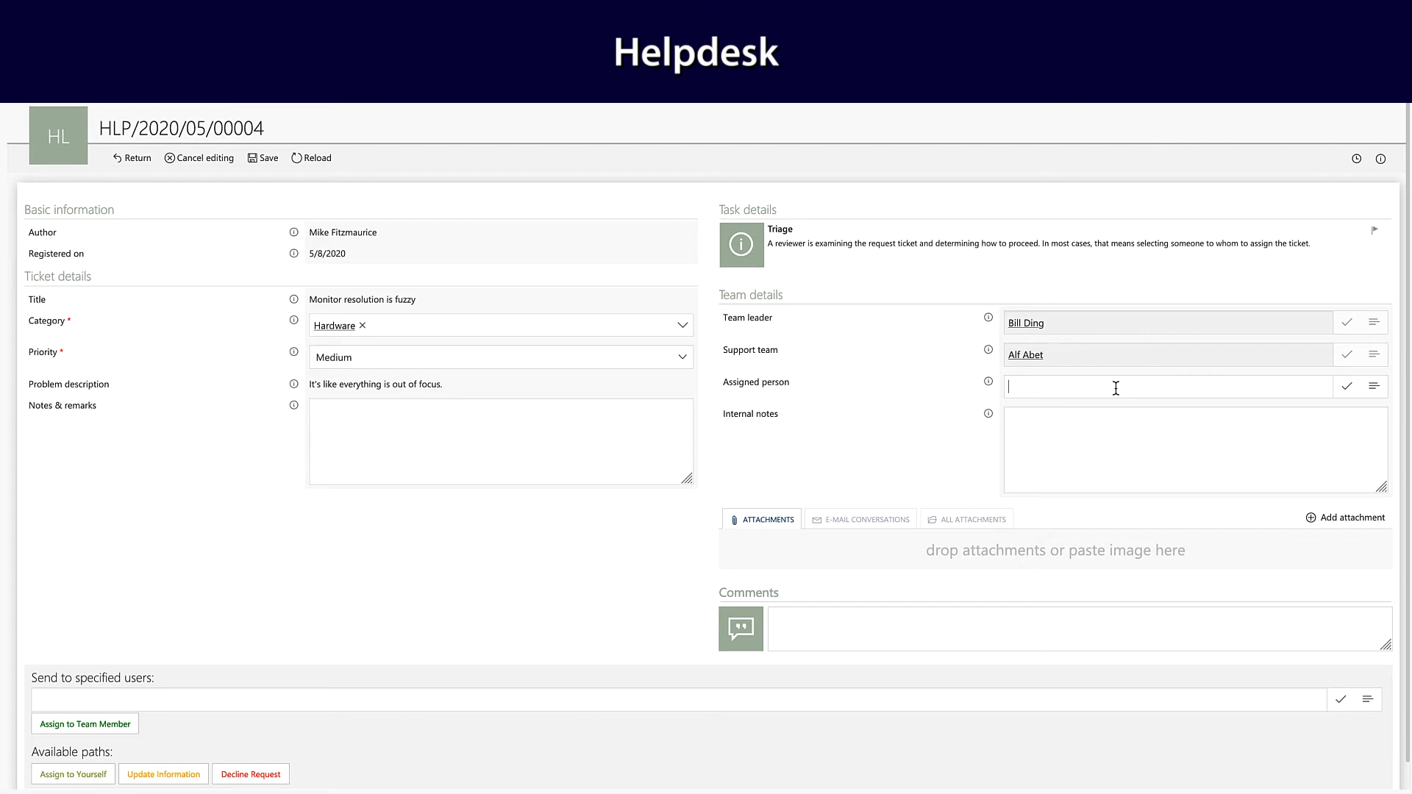
text(Alf Abet)
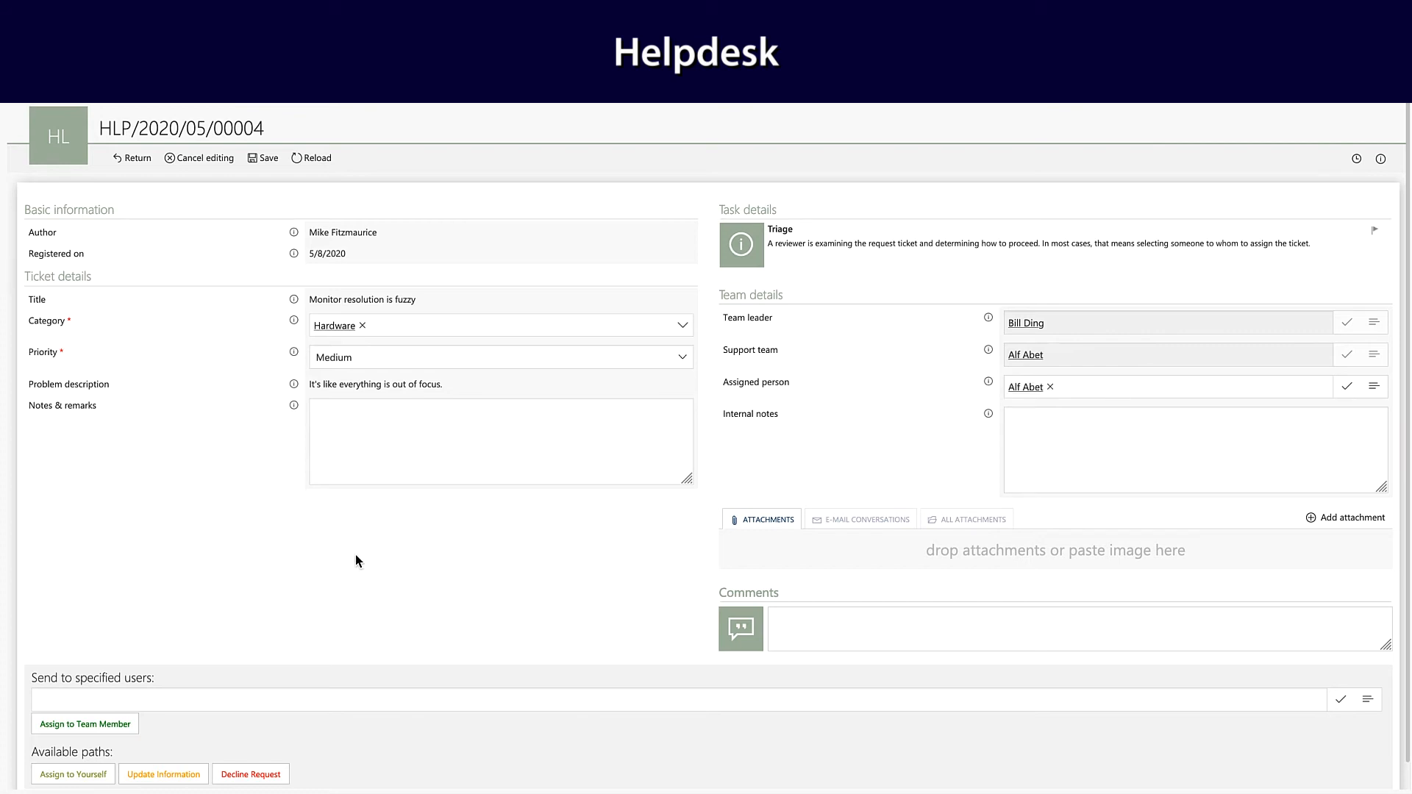
text(alf)
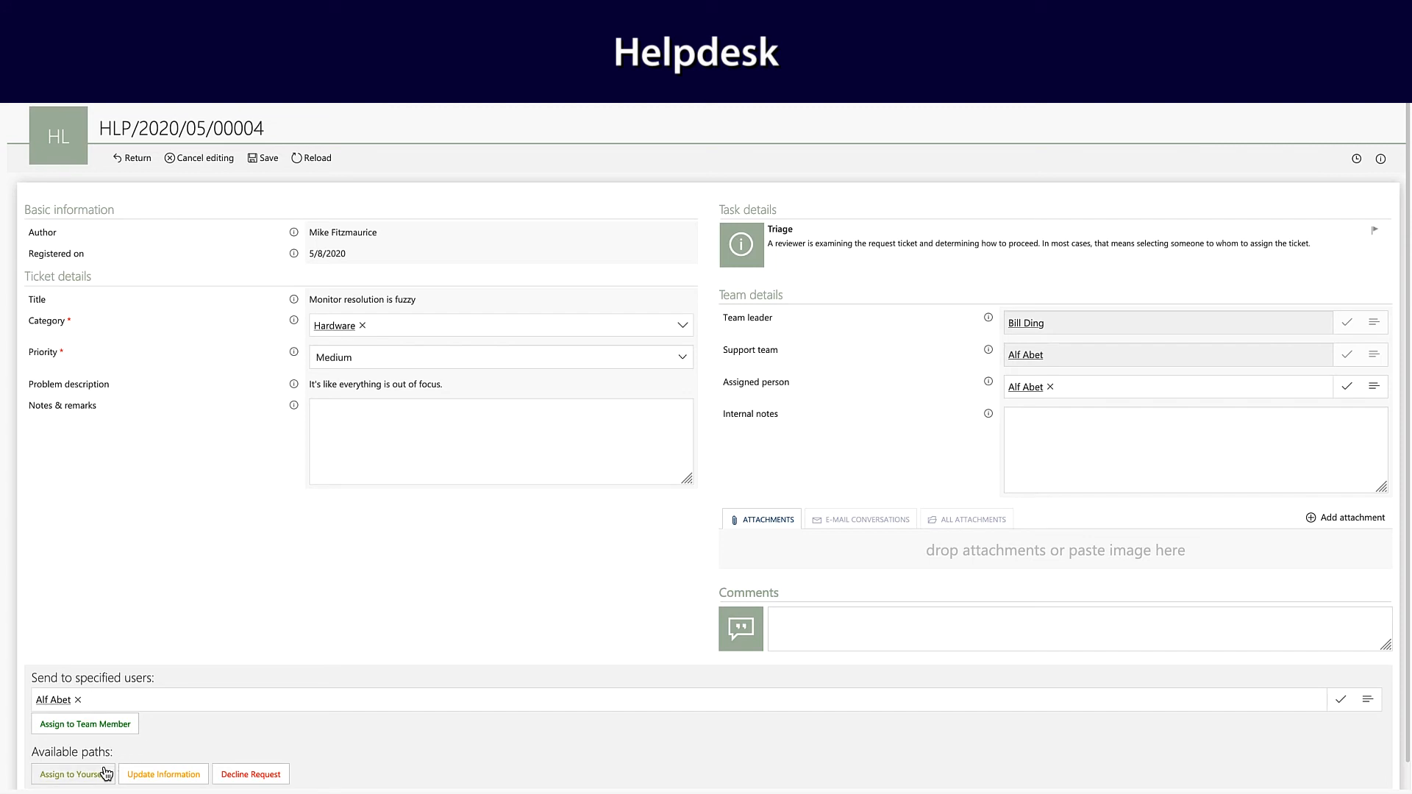
click(85, 723)
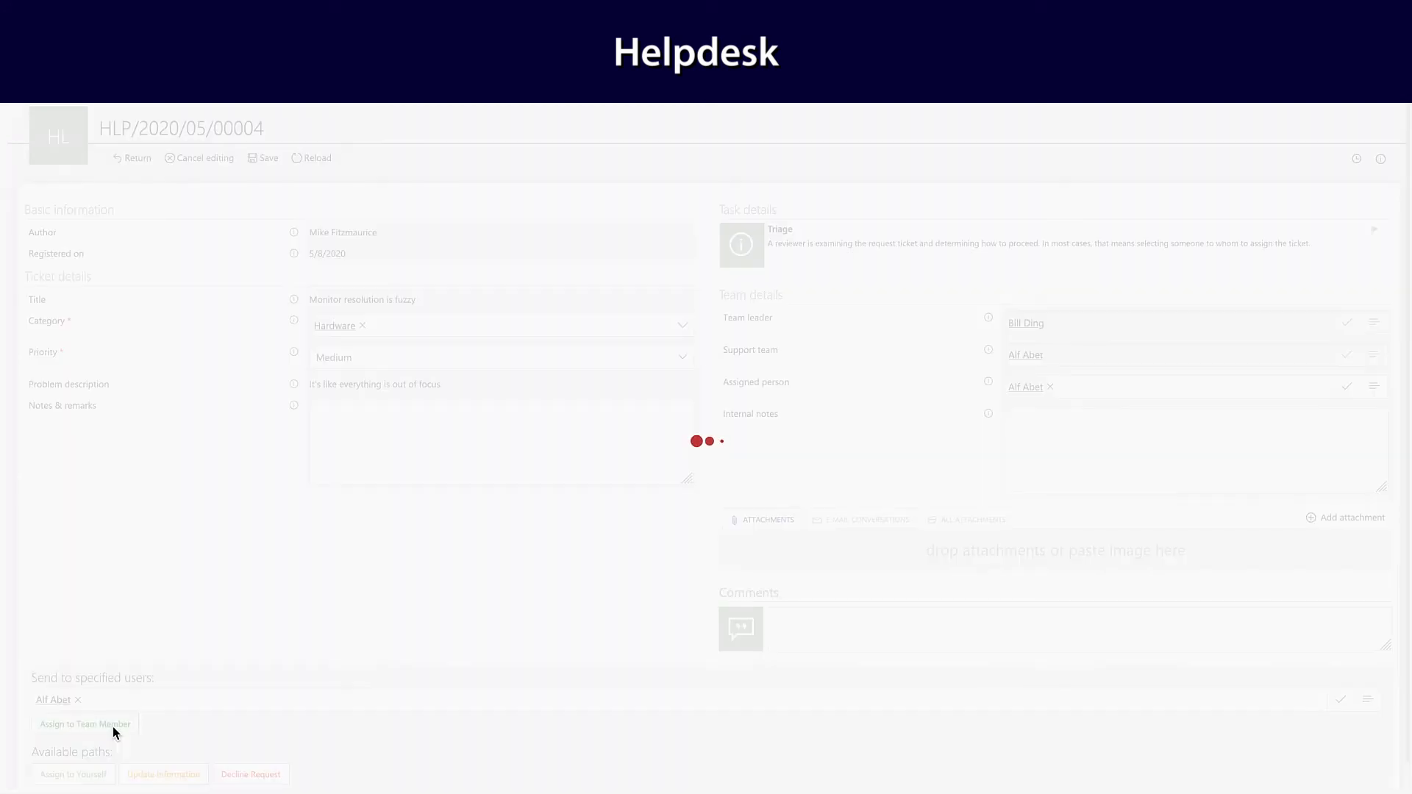
Open assigned ticket HLP/2020/05/00004 from My Active Helpdesk Tickets.
click(84, 723)
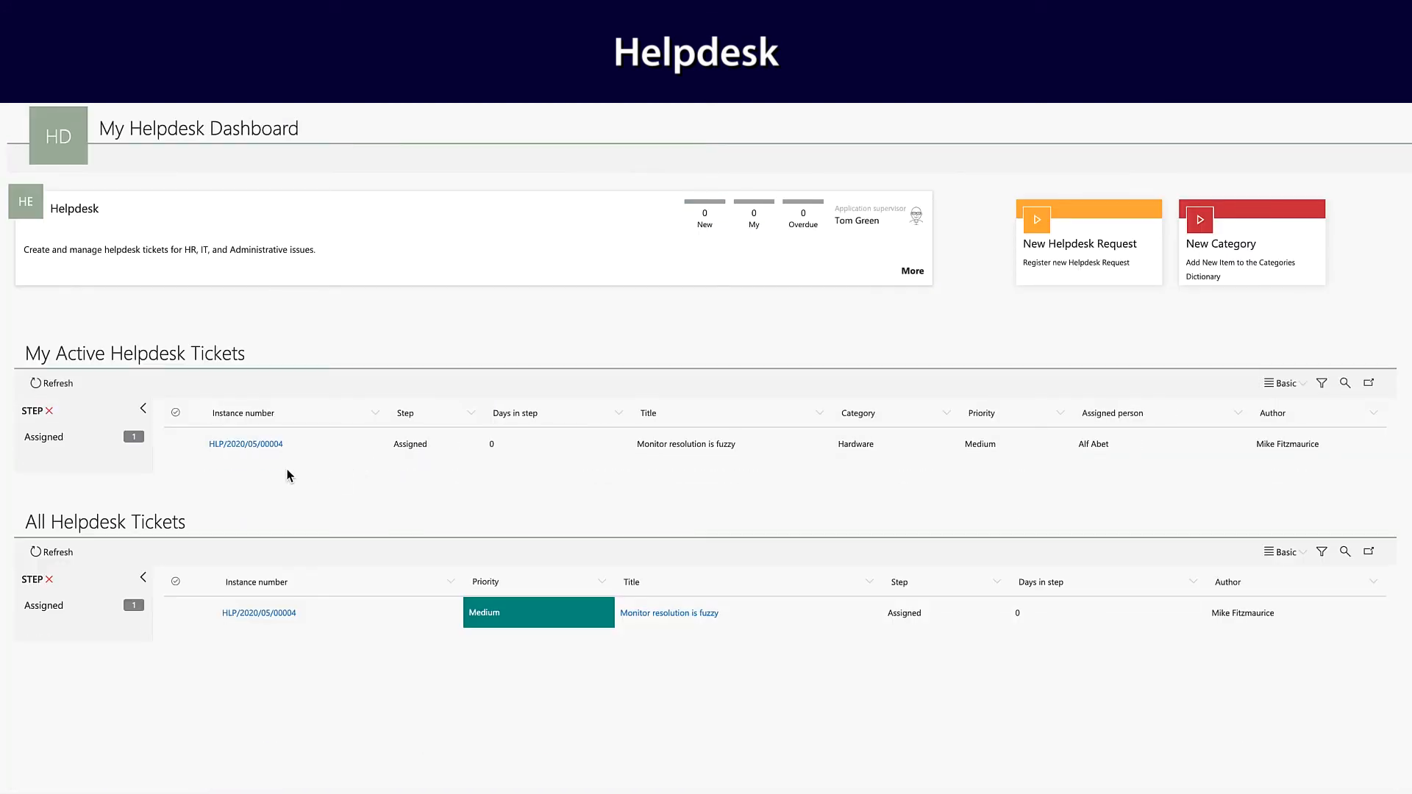
click(245, 443)
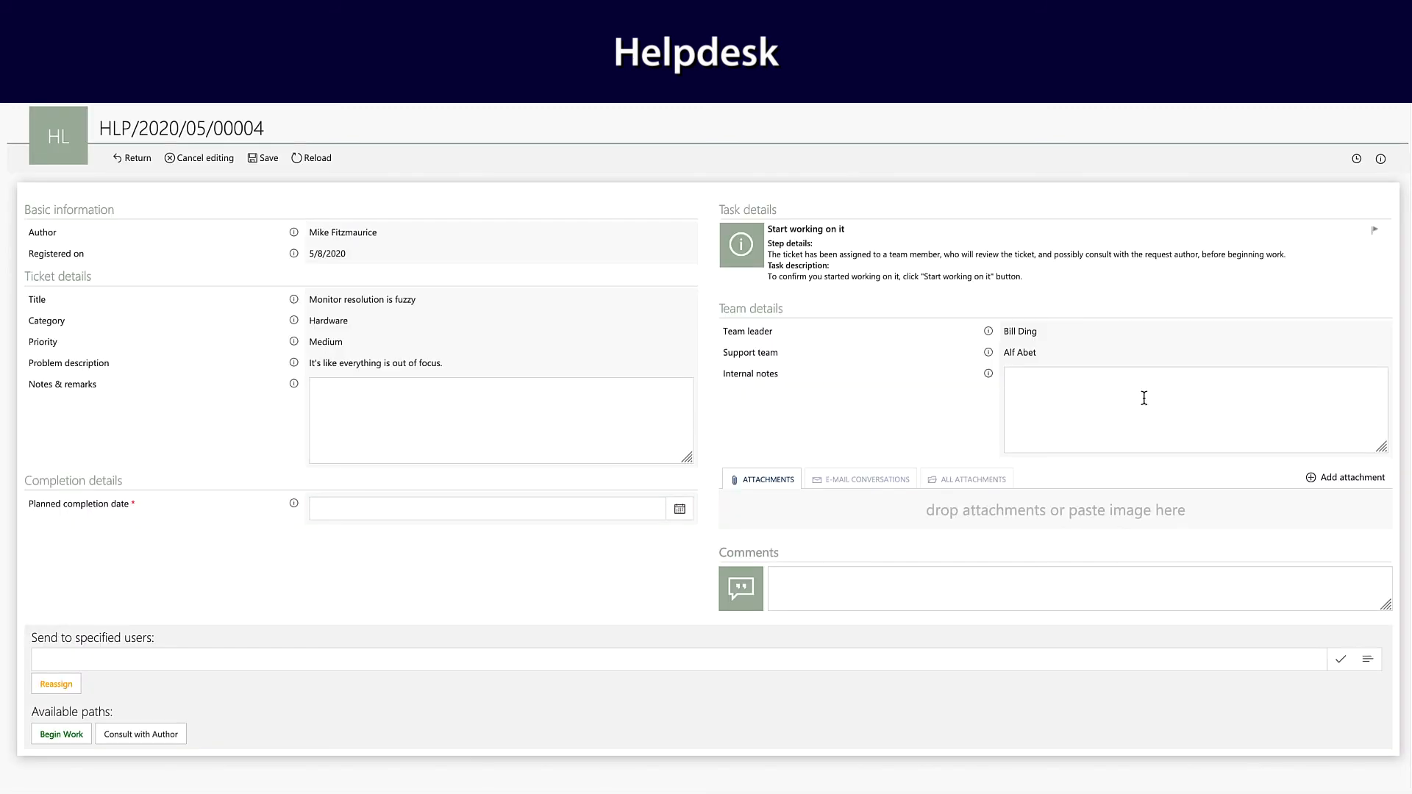